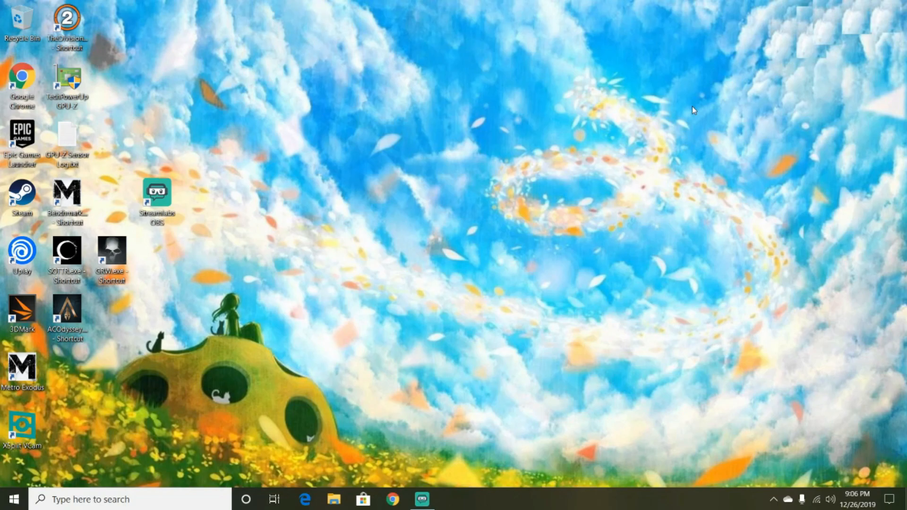
mouse_move(666, 98)
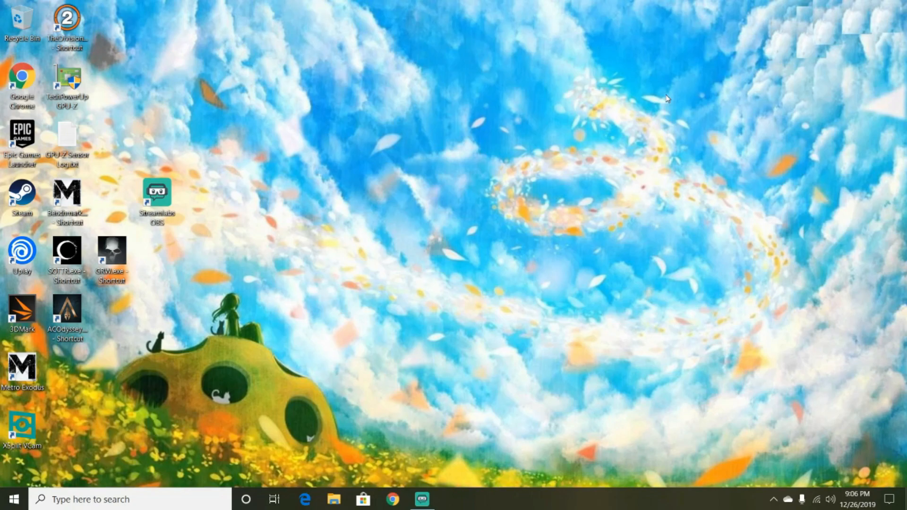
Launch Sapphire TRIXX from the taskbar shortcut.
left_click(11, 499)
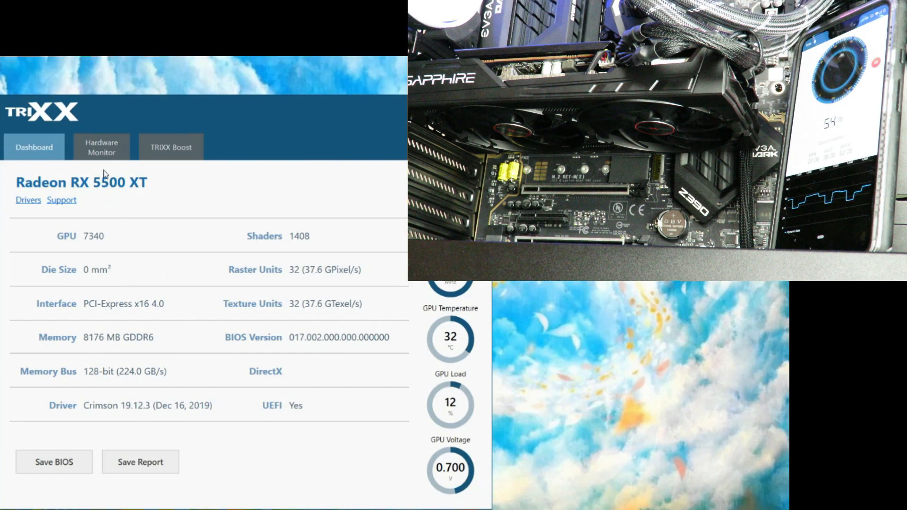
Show TRIXX's hardware monitoring graphs, then switch to Radeon Software's performance metrics.
left_click(101, 146)
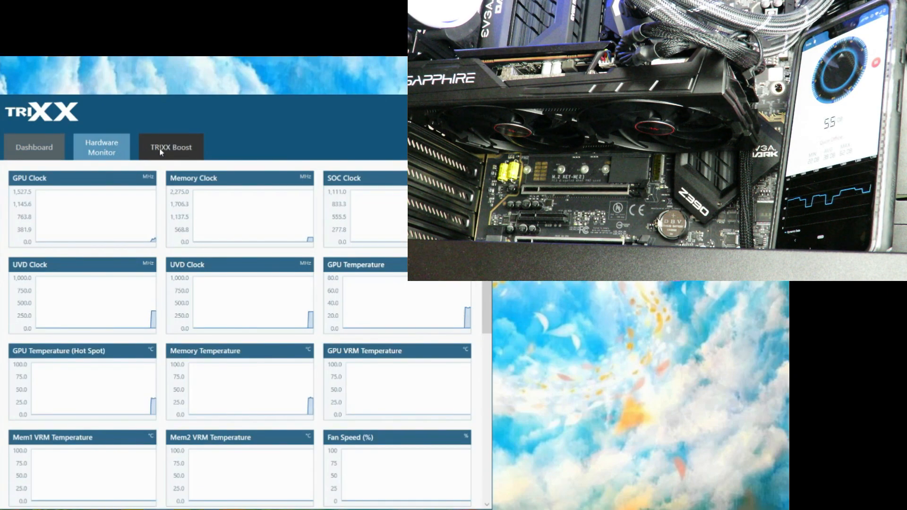
left_click(170, 146)
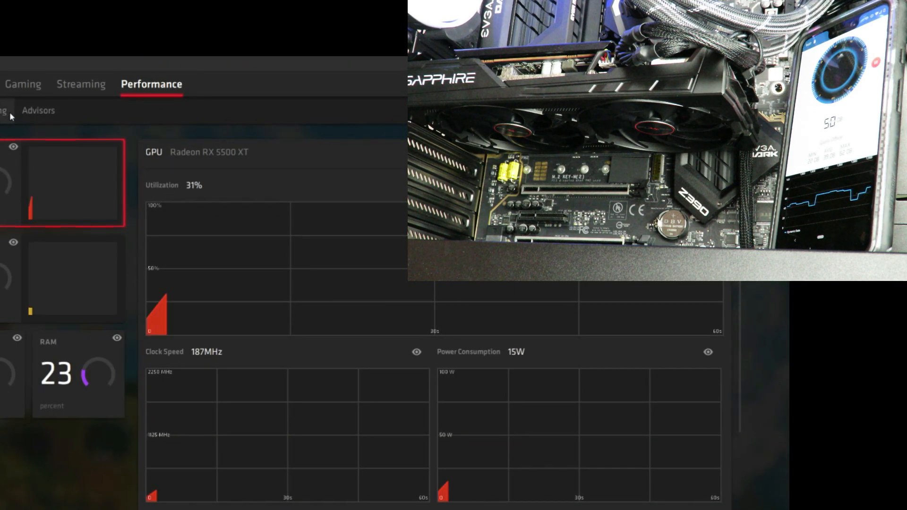
Set GPU tuning control to Manual with Fan Tuning enabled, and apply it.
left_click(110, 54)
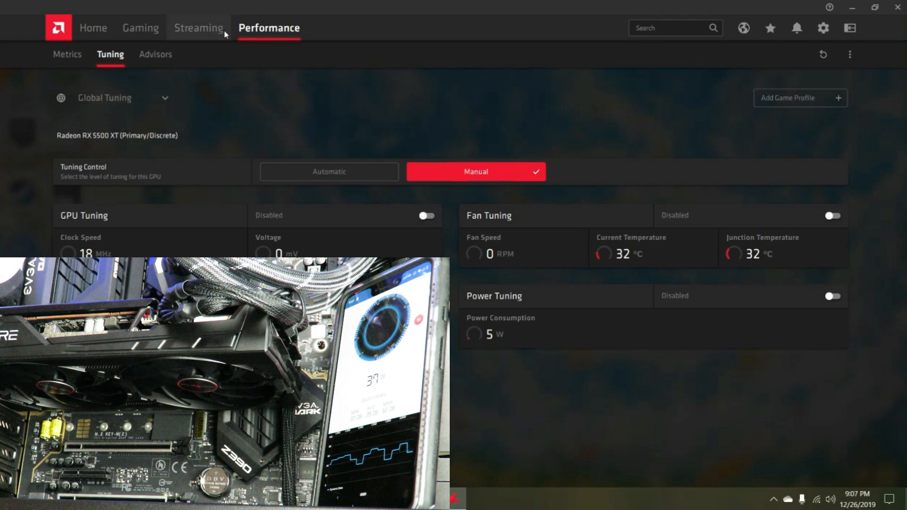
left_click(329, 171)
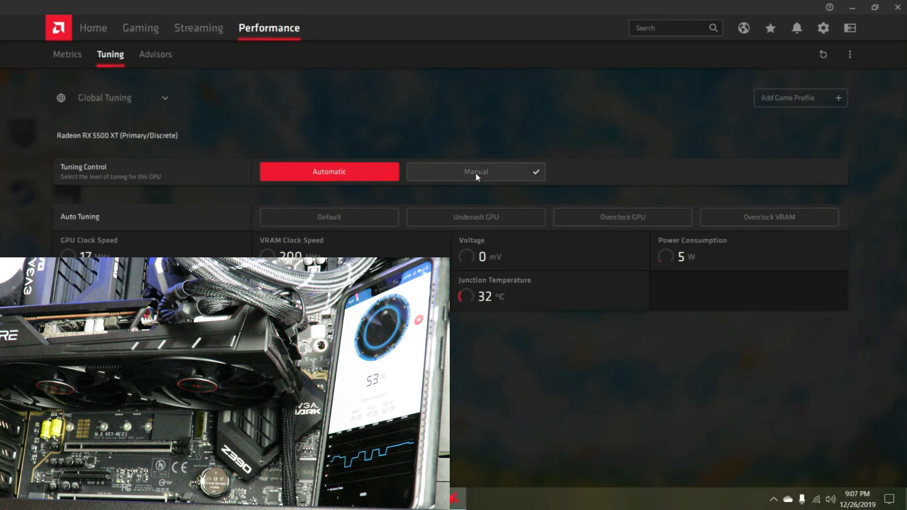
left_click(476, 171)
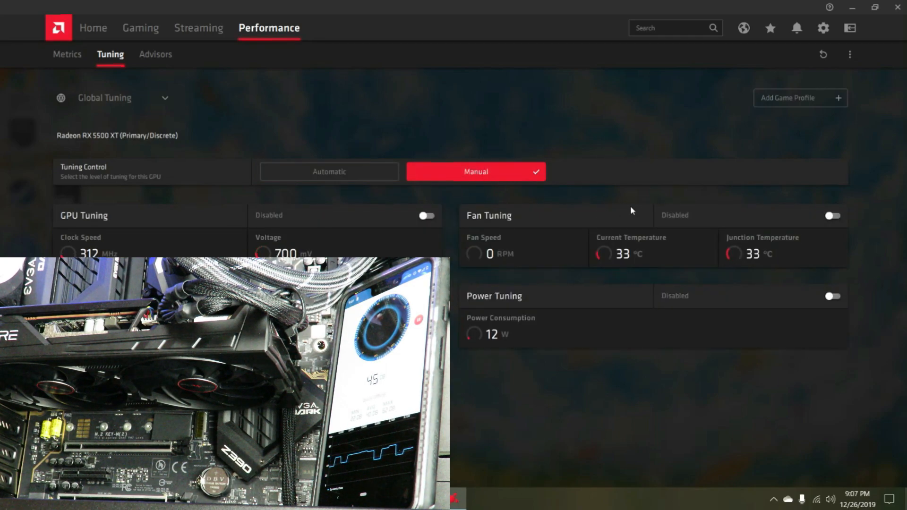
left_click(831, 216)
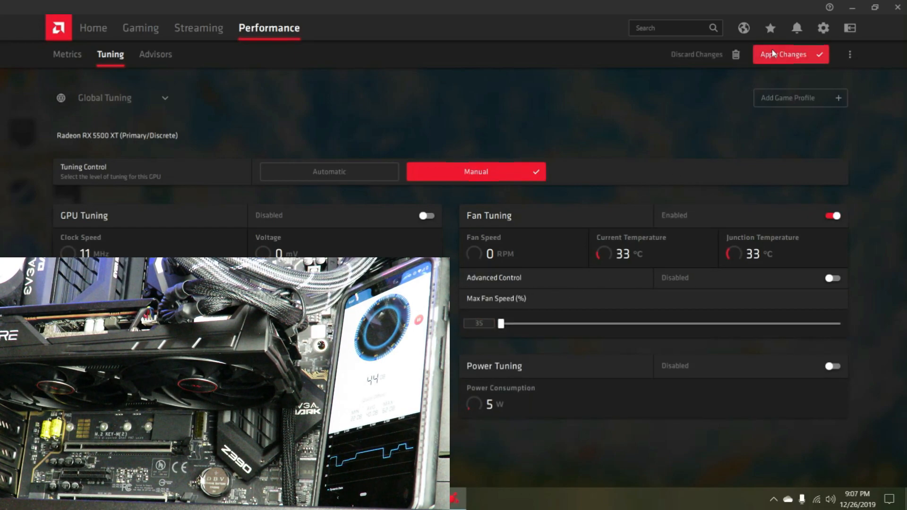
left_click(790, 54)
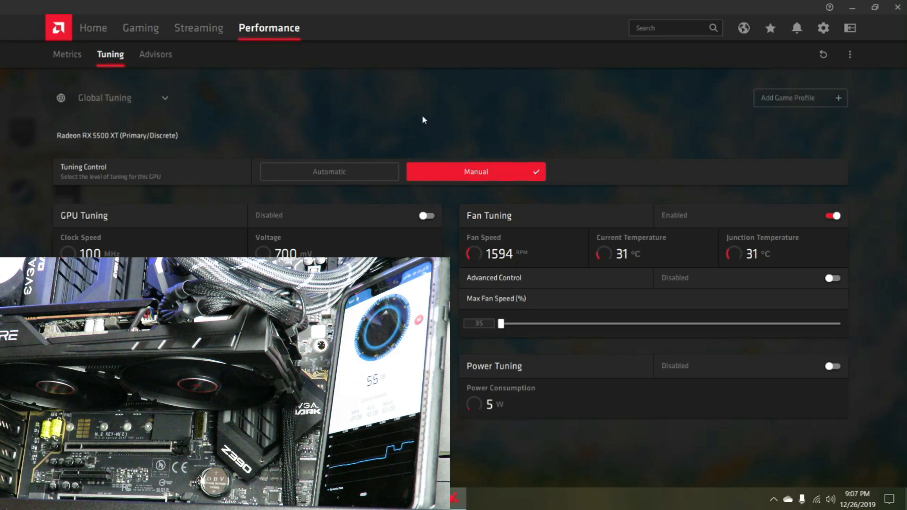
mouse_move(301, 135)
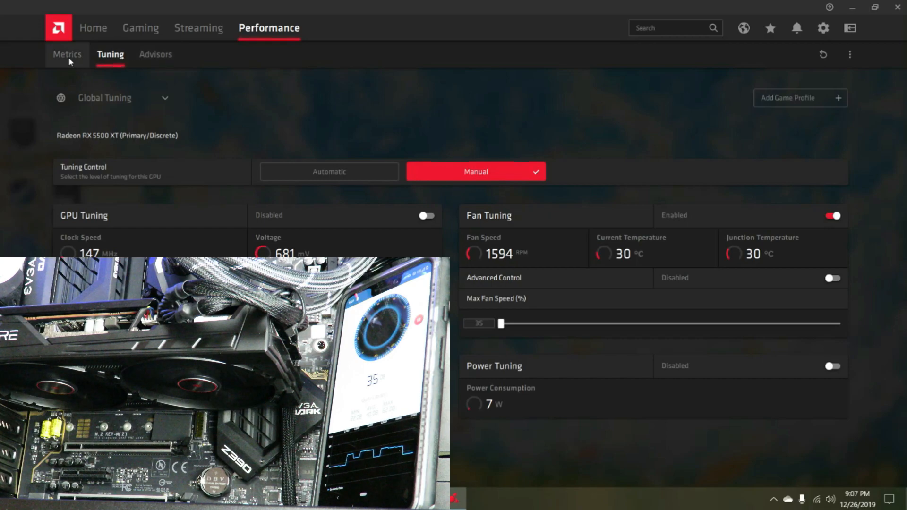
left_click(67, 53)
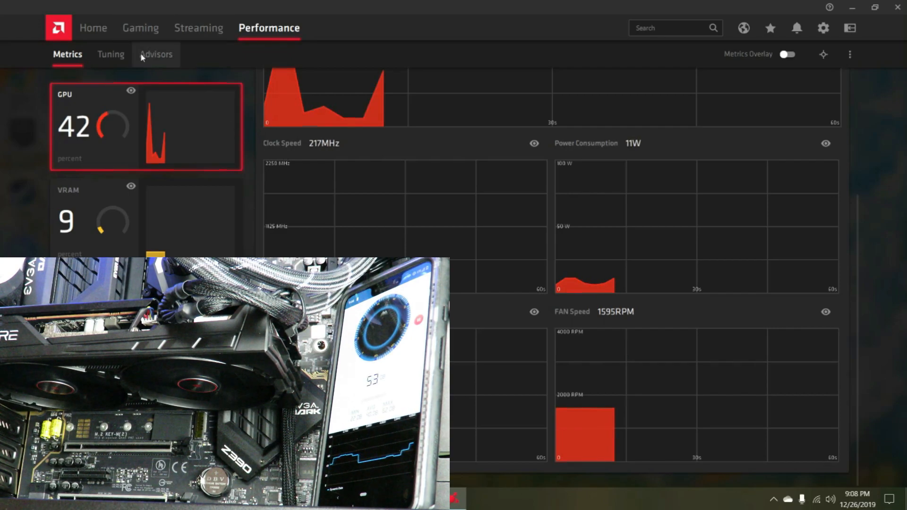
left_click(110, 53)
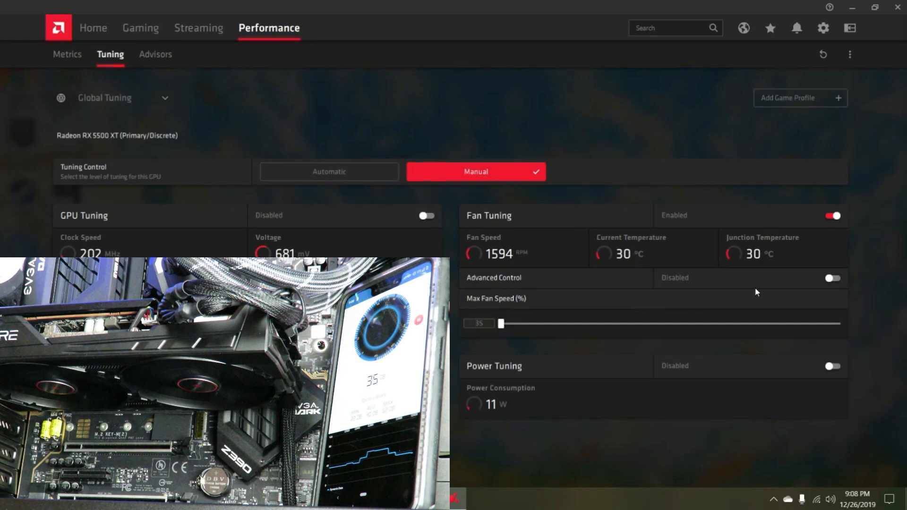
Enable Advanced Control, raise the fan curve, apply it, and view live metrics.
left_click(832, 278)
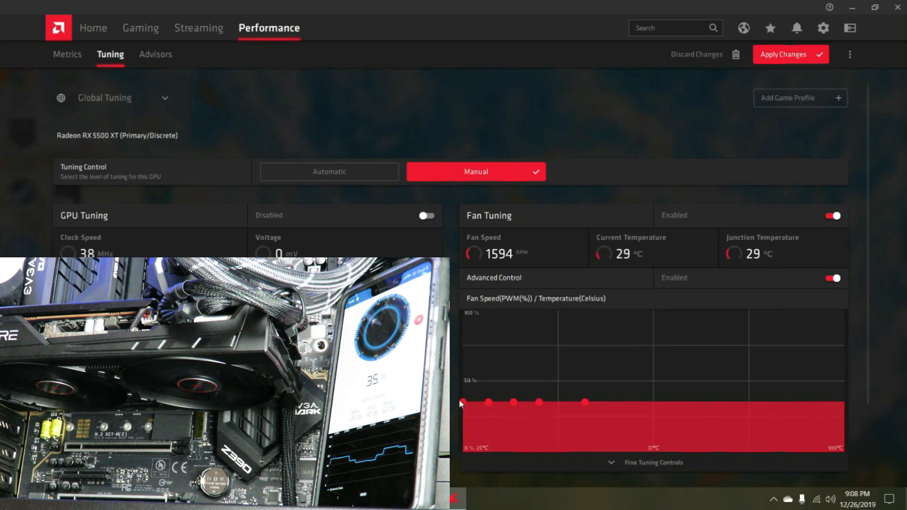
left_click_drag(461, 403, 465, 379)
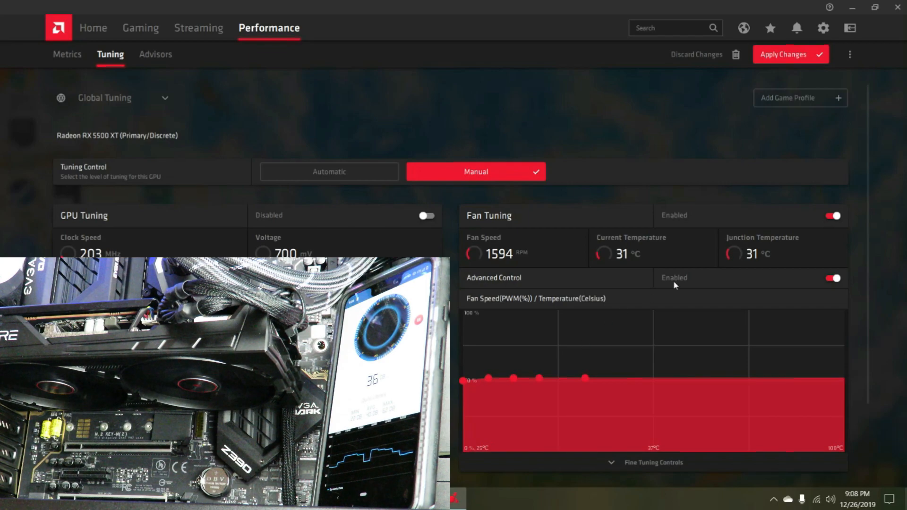
left_click(790, 54)
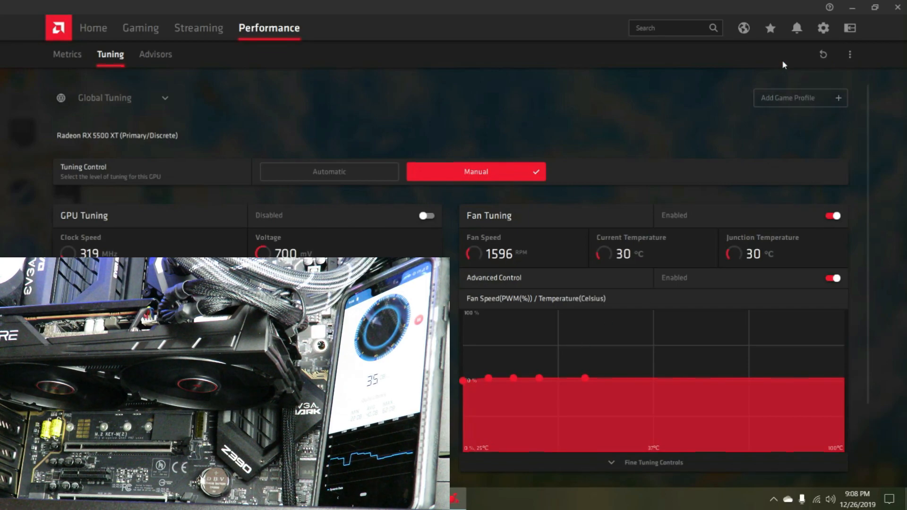
mouse_move(613, 85)
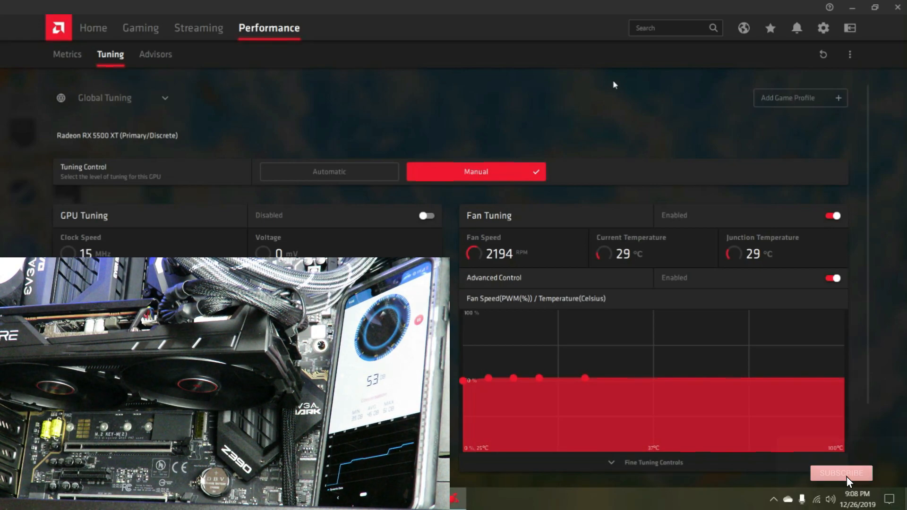
left_click(841, 473)
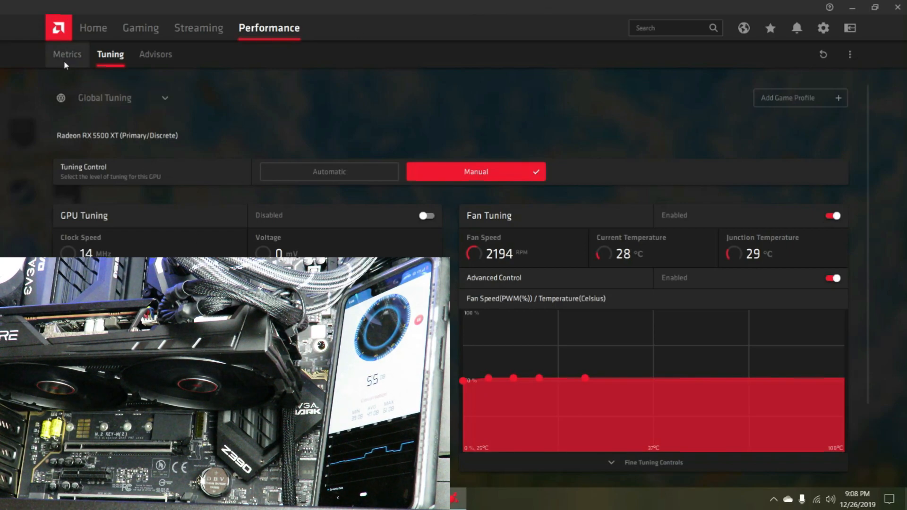
left_click(67, 54)
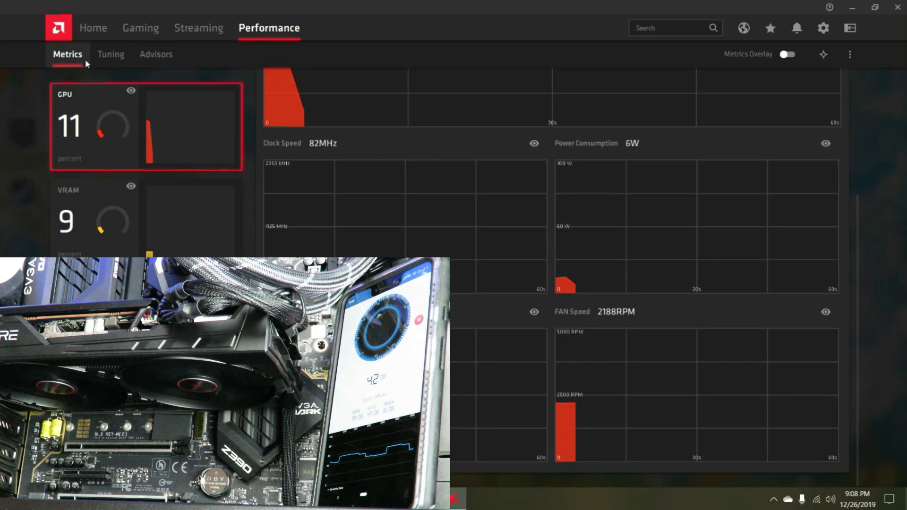
left_click(111, 54)
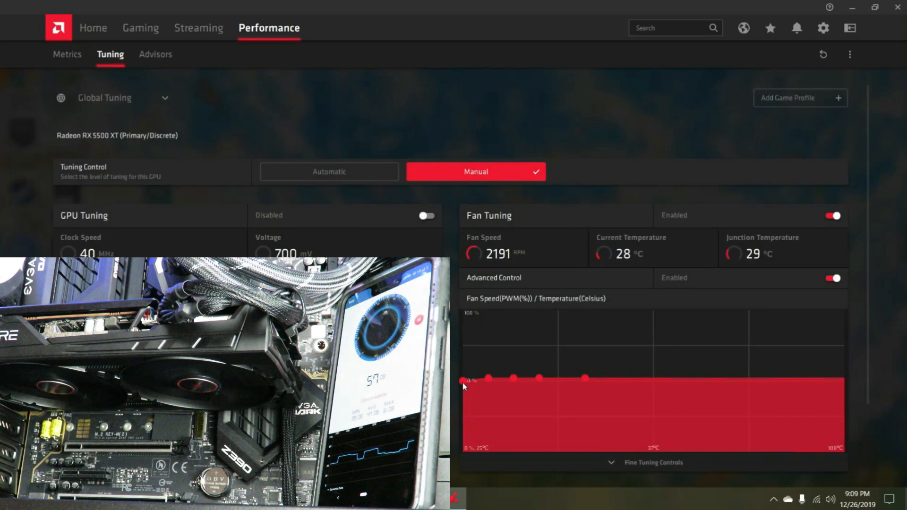
Raise the fan curve points well above 0% and apply the change.
left_click_drag(462, 381, 461, 358)
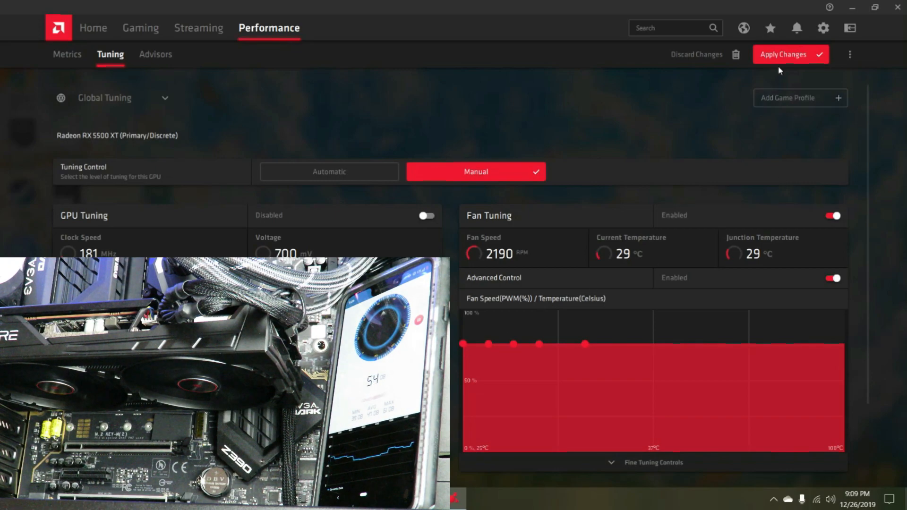
left_click(790, 54)
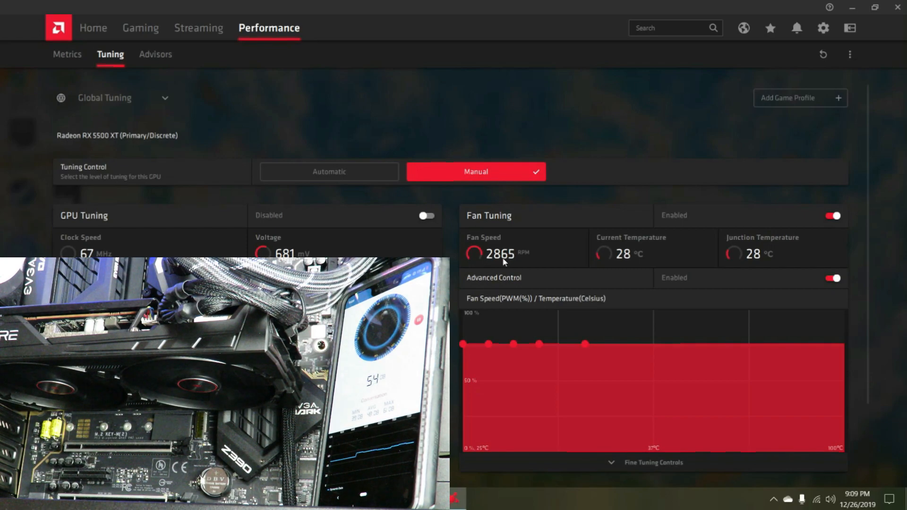
mouse_move(453, 274)
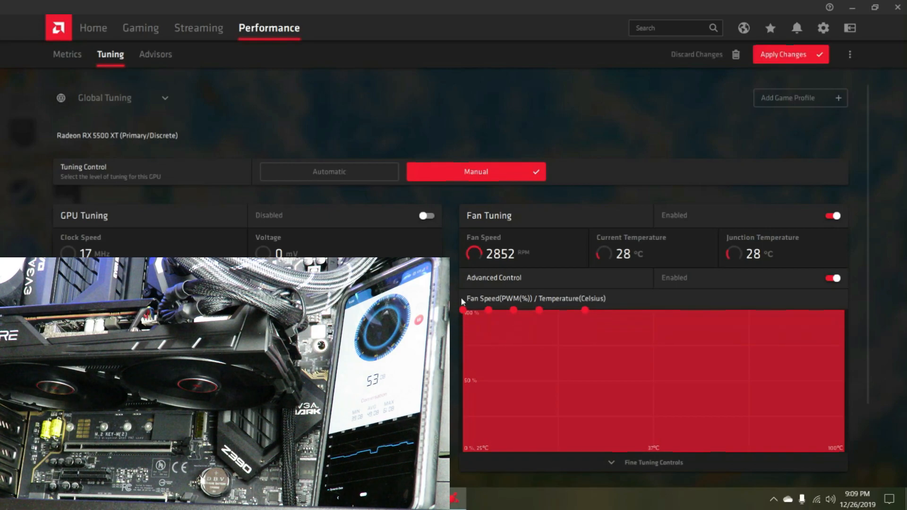
Apply the 100% fan curve so the fan runs near 2880 RPM.
left_click(791, 54)
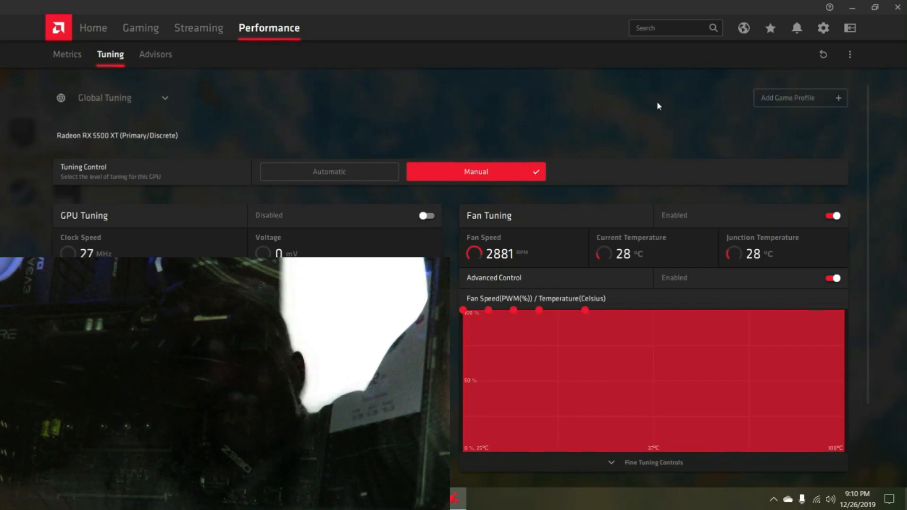
mouse_move(640, 115)
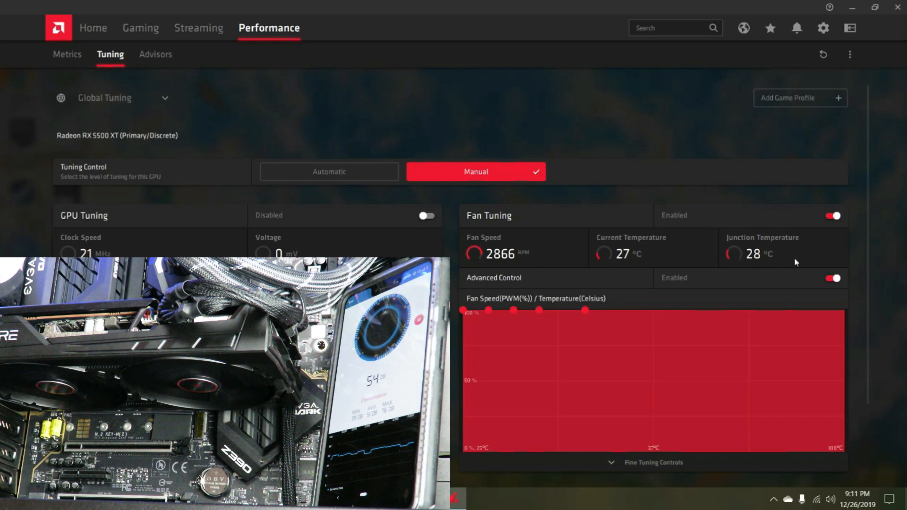
Disable Advanced Control and Fan Tuning, set tuning to Automatic, and return Home.
left_click(832, 278)
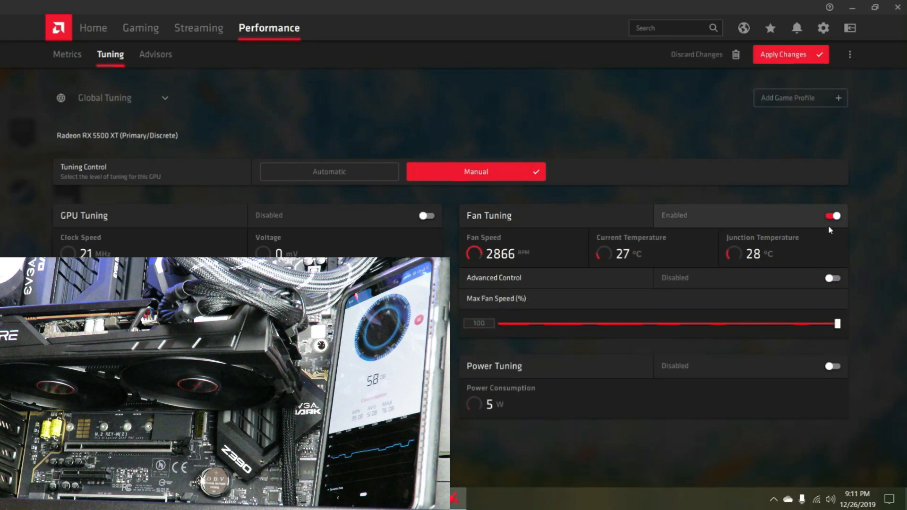
left_click(832, 215)
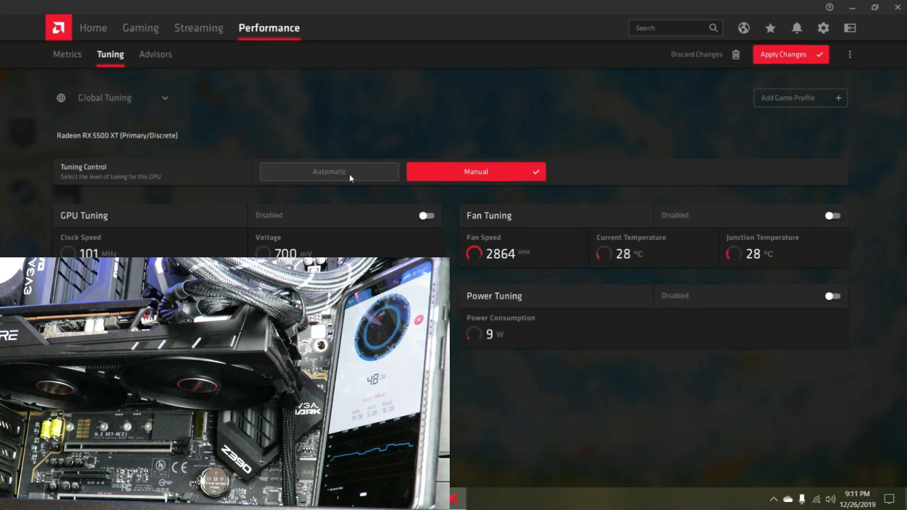
left_click(329, 171)
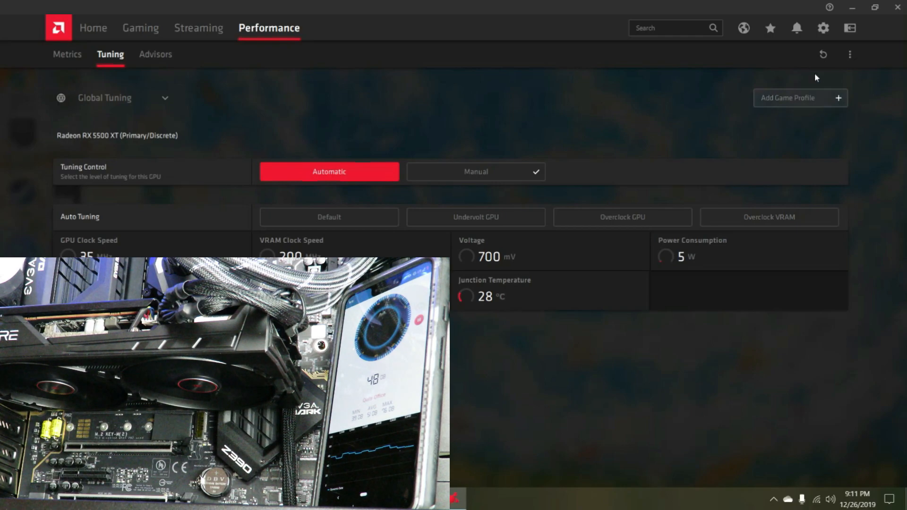
left_click(849, 54)
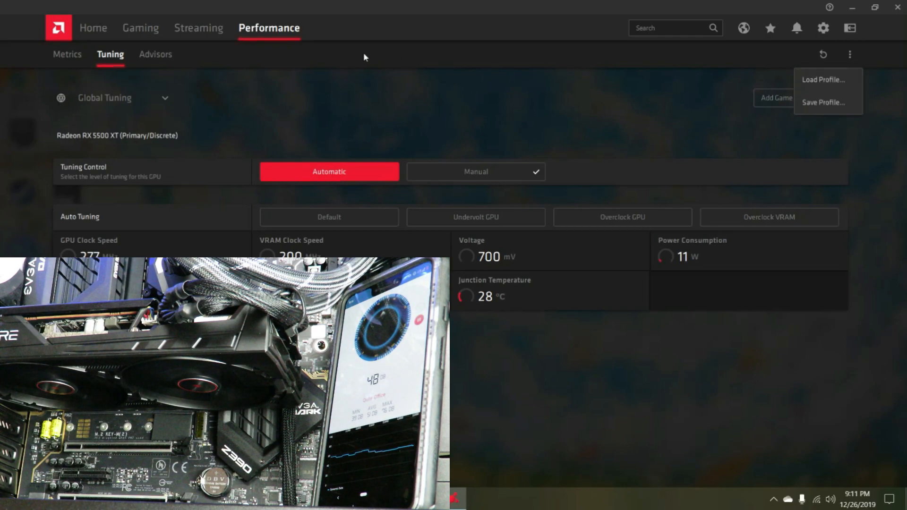
left_click(93, 28)
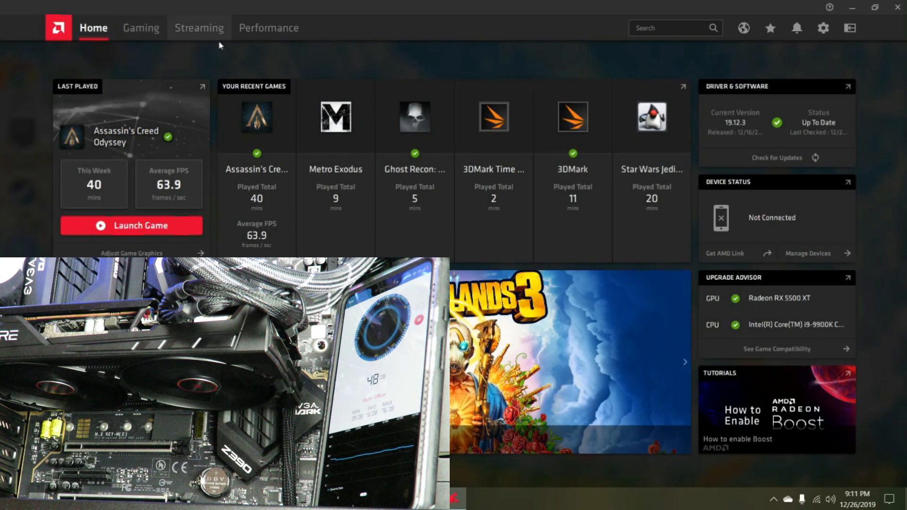
mouse_move(532, 113)
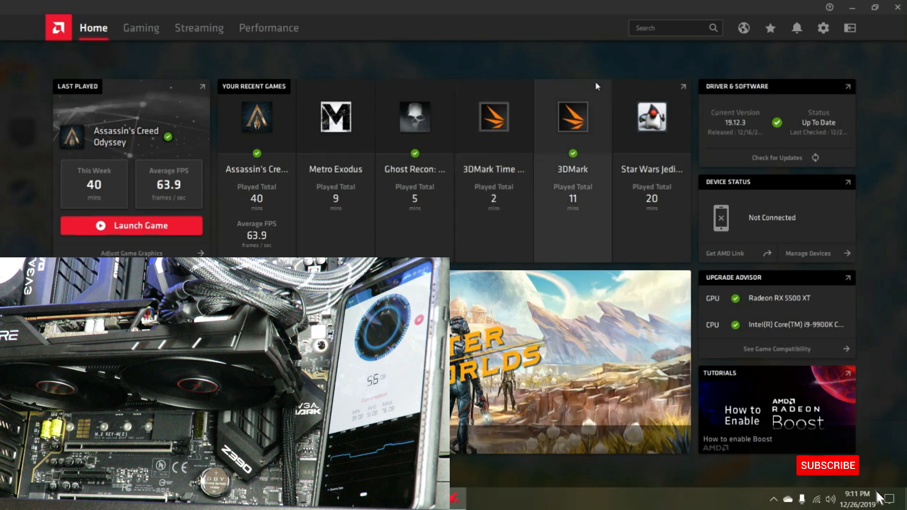
Return to Performance > Tuning to confirm fan and power tuning are disabled.
left_click(268, 28)
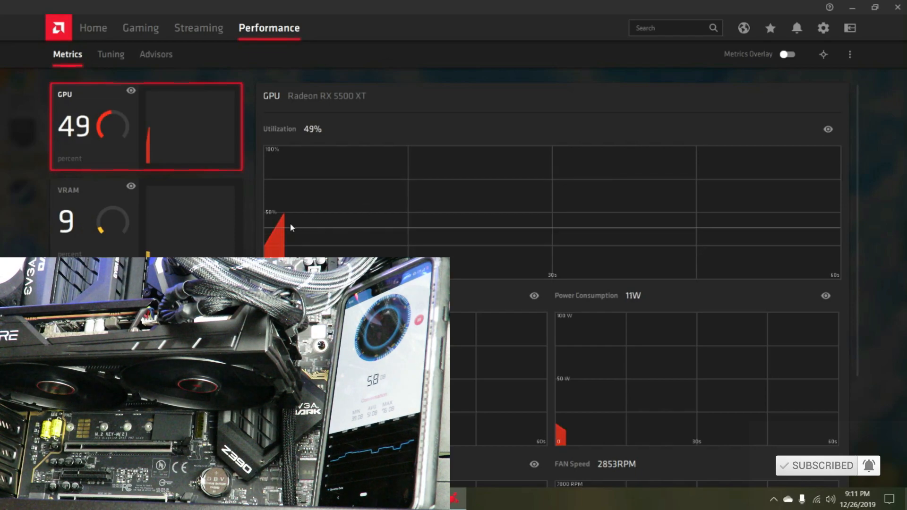
left_click(110, 54)
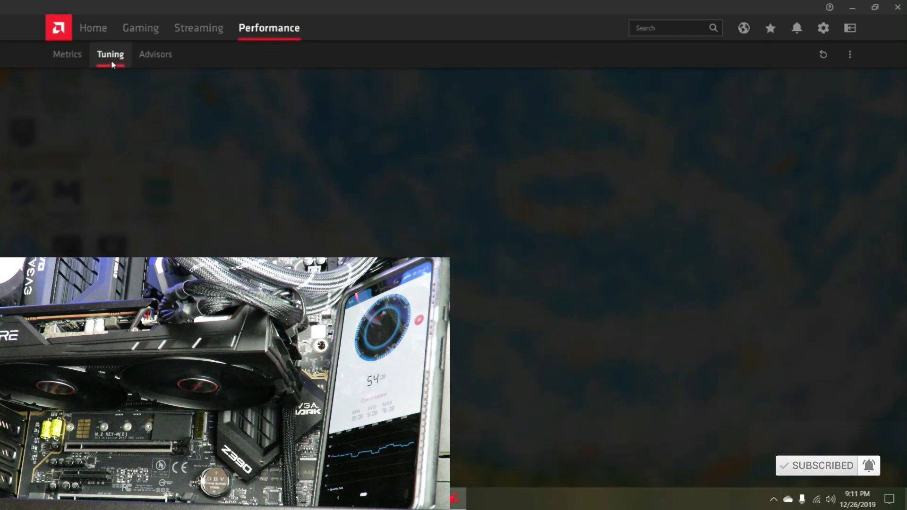
left_click(110, 54)
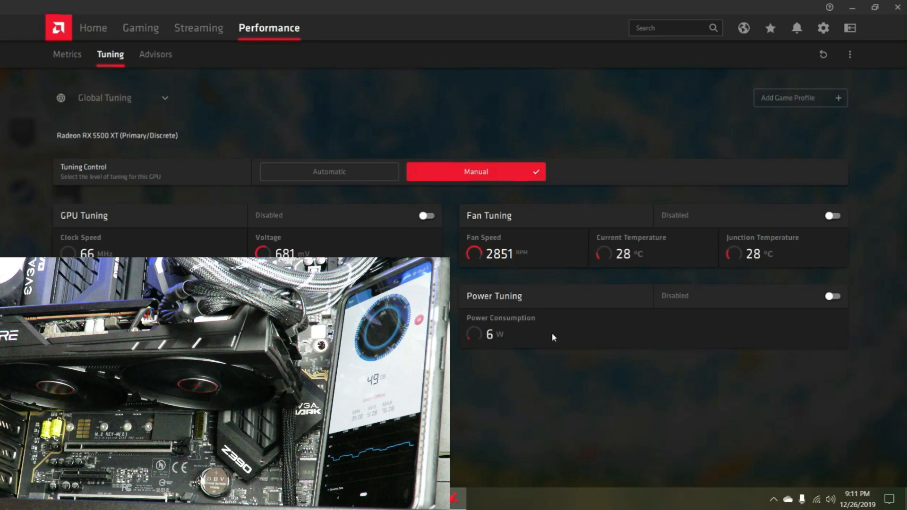